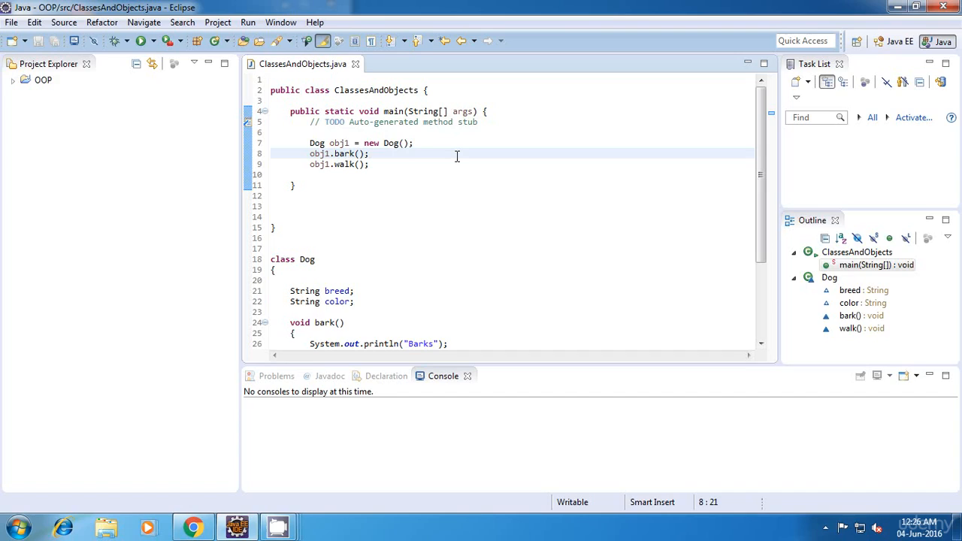
Show obj1's scope by pointing out its declaration and main's end, then typing obj1. outside main.
{"action": "left_click", "coordinate": [370, 153]}
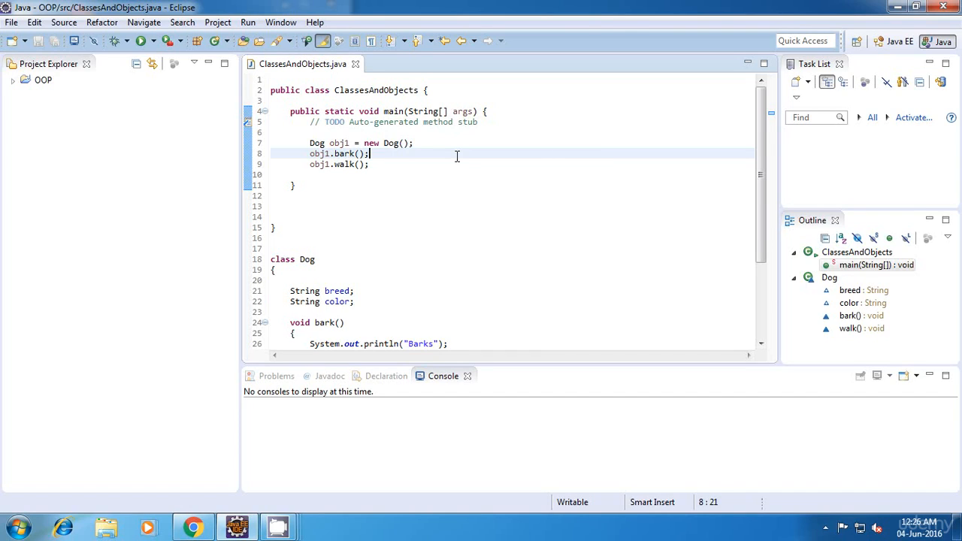
{"action": "mouse_move", "coordinate": [418, 196]}
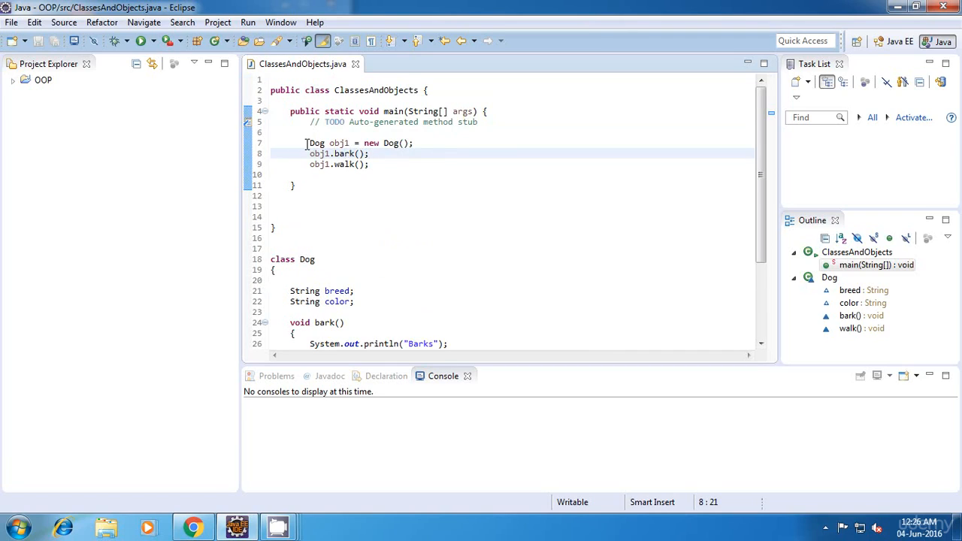
{"action": "left_click", "coordinate": [424, 142]}
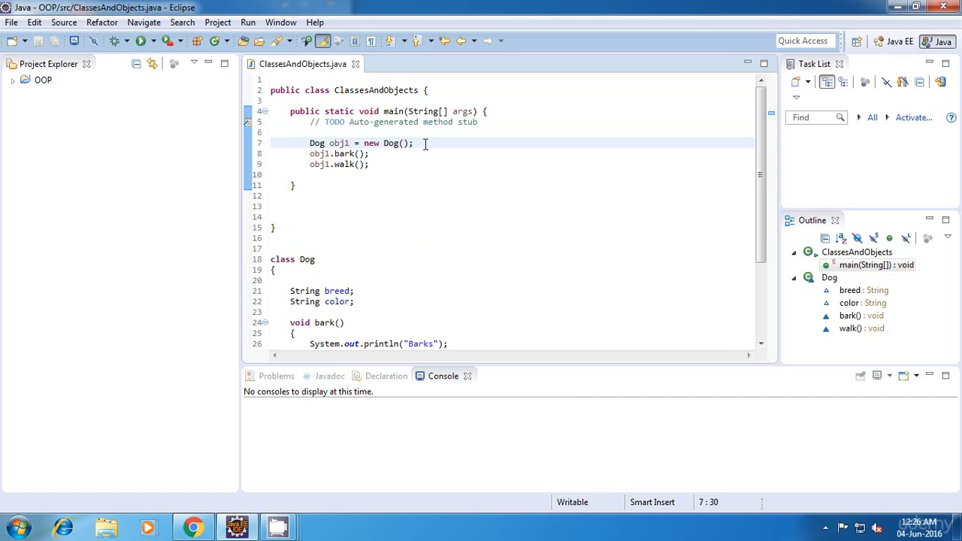
{"action": "left_click", "coordinate": [293, 184]}
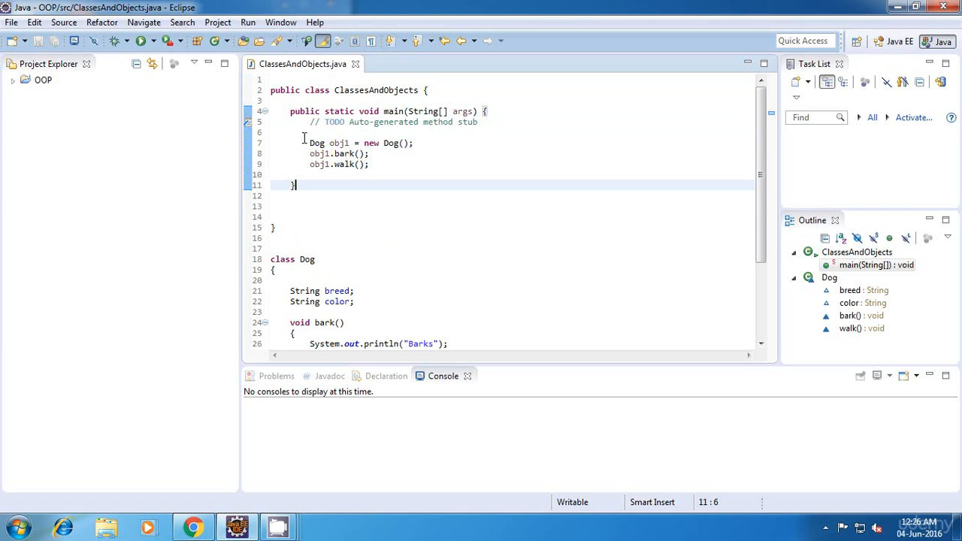
{"action": "mouse_move", "coordinate": [338, 142]}
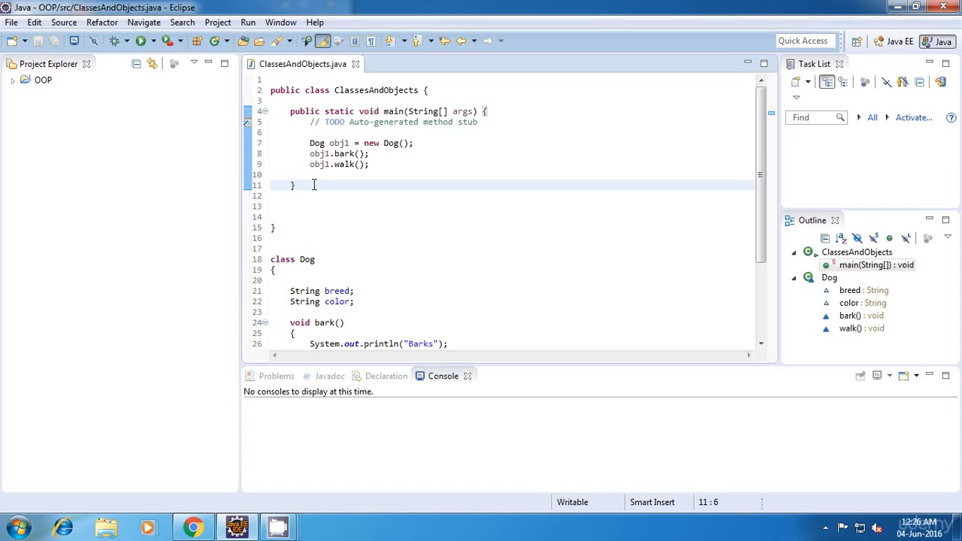
{"action": "type", "text": "obj1"}
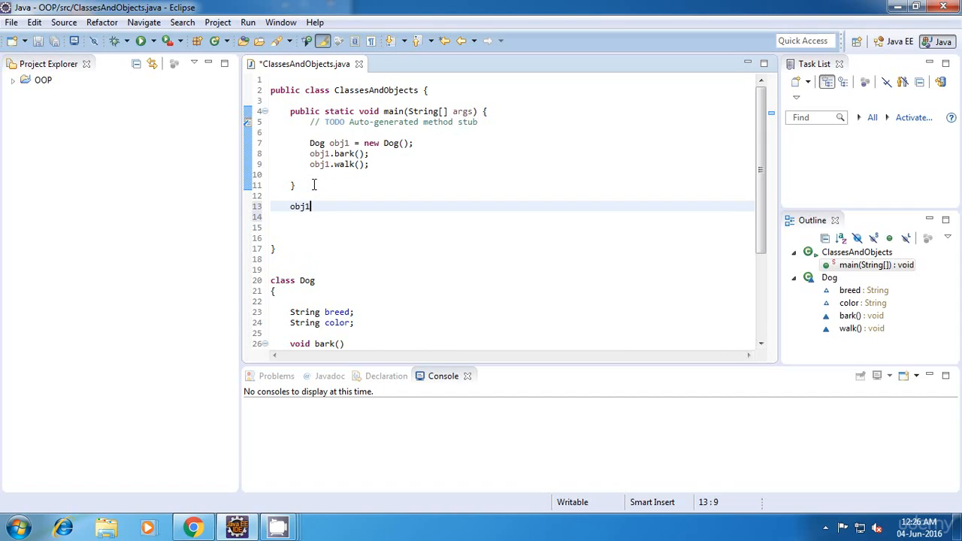
{"action": "type", "text": "."}
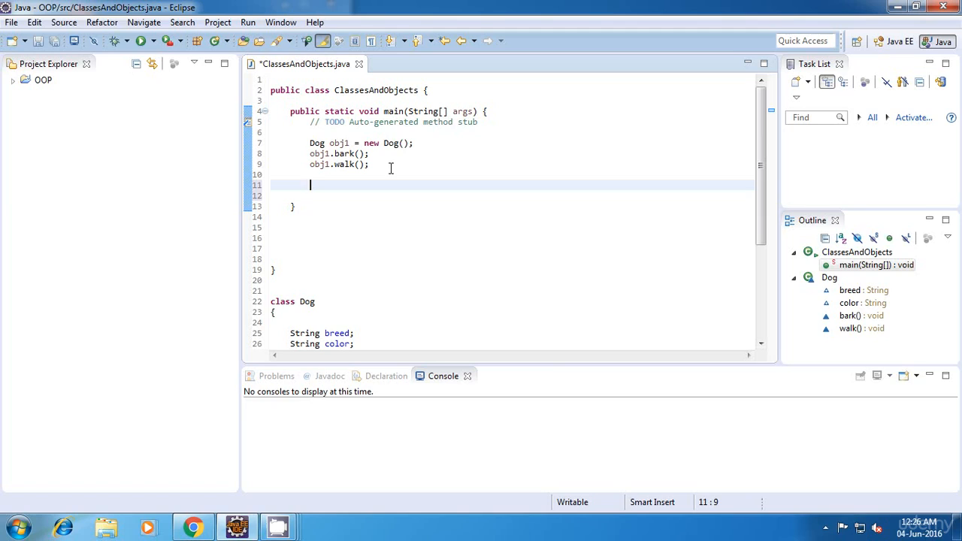
Write the loop header for(int i=0;i<5;i++) in main.
{"action": "type", "text": "for("}
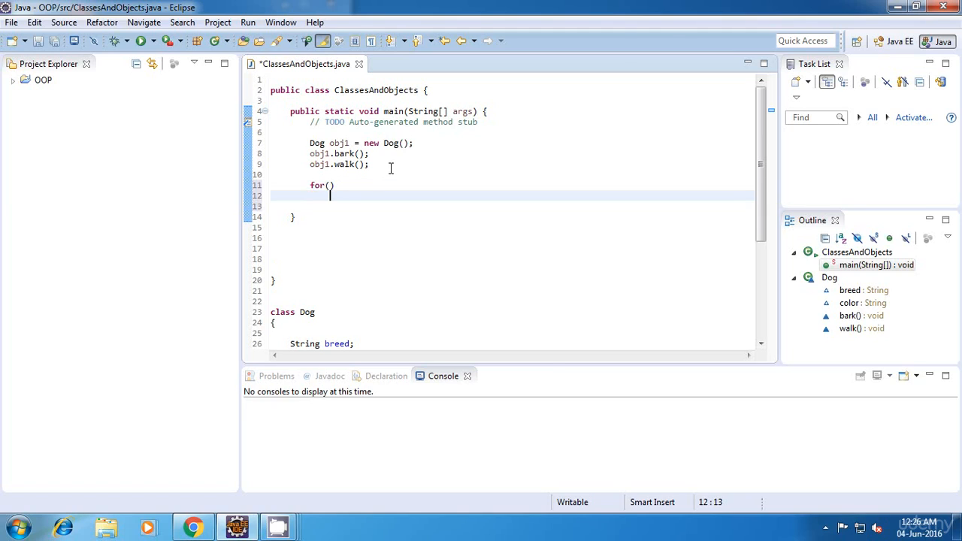
{"action": "type", "text": "int"}
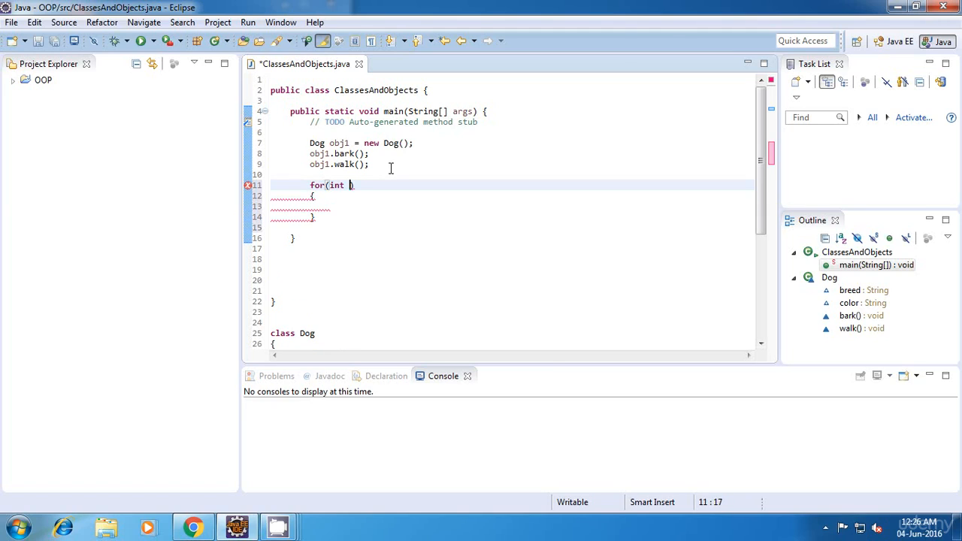
{"action": "type", "text": "i=0;i"}
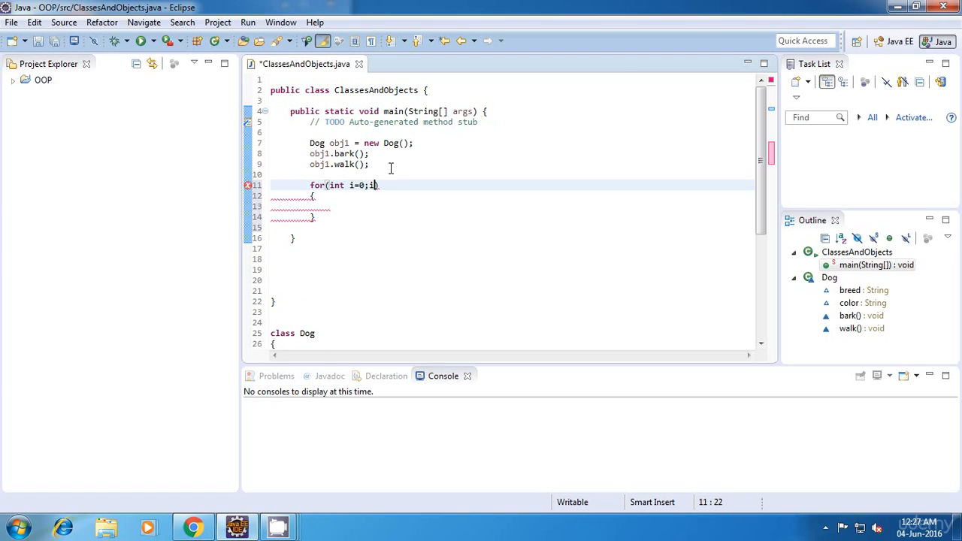
{"action": "type", "text": "<"}
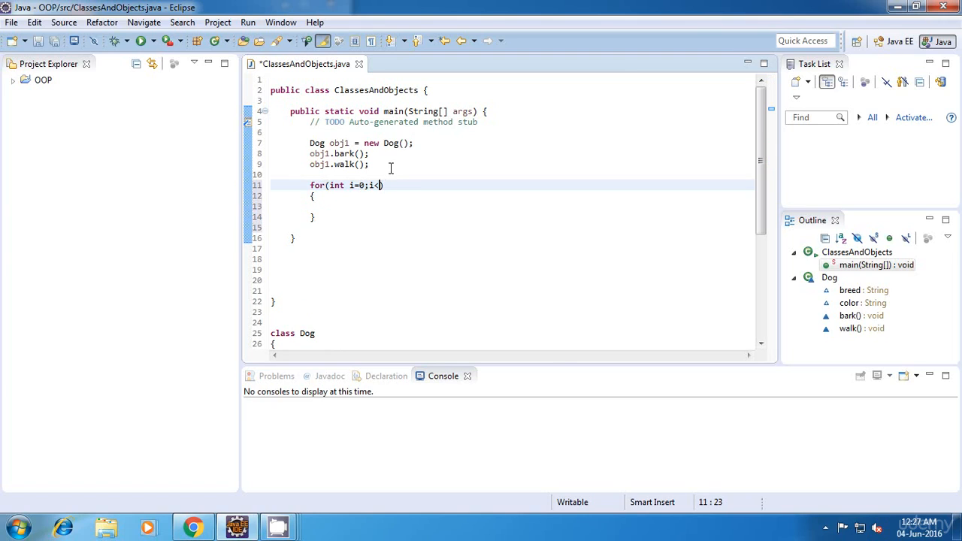
{"action": "type", "text": "5;i"}
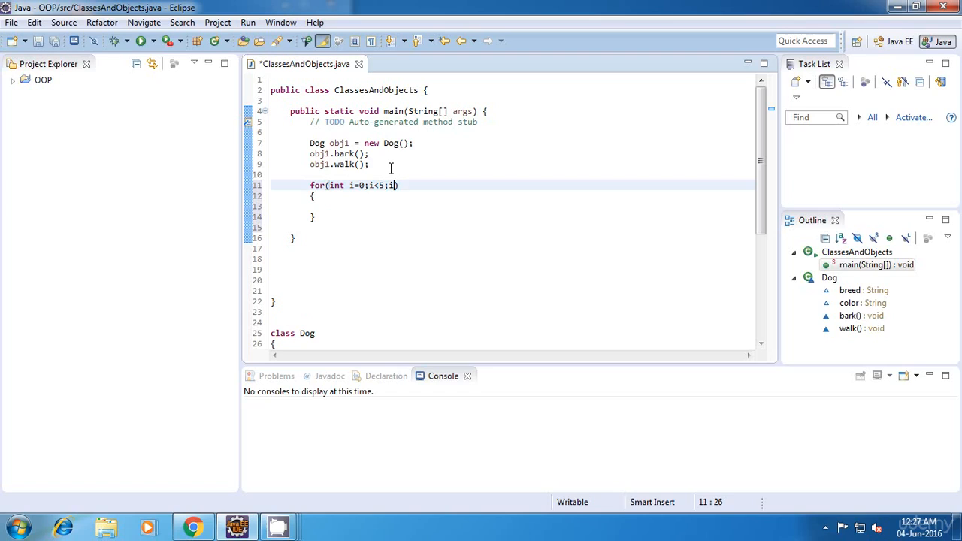
{"action": "type", "text": "++"}
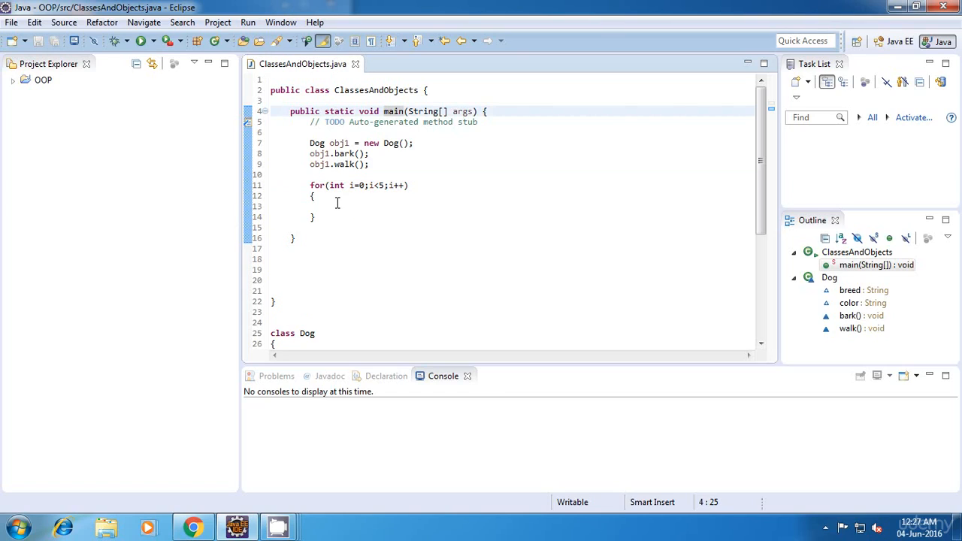
Declare int z = 10 inside the loop, then delete the loop.
{"action": "type", "text": "int z ="}
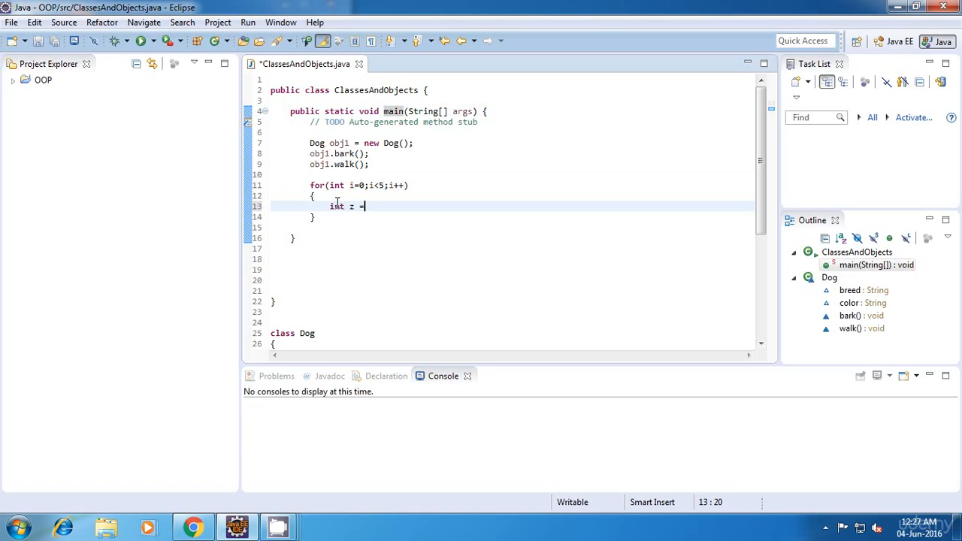
{"action": "type", "text": "10;"}
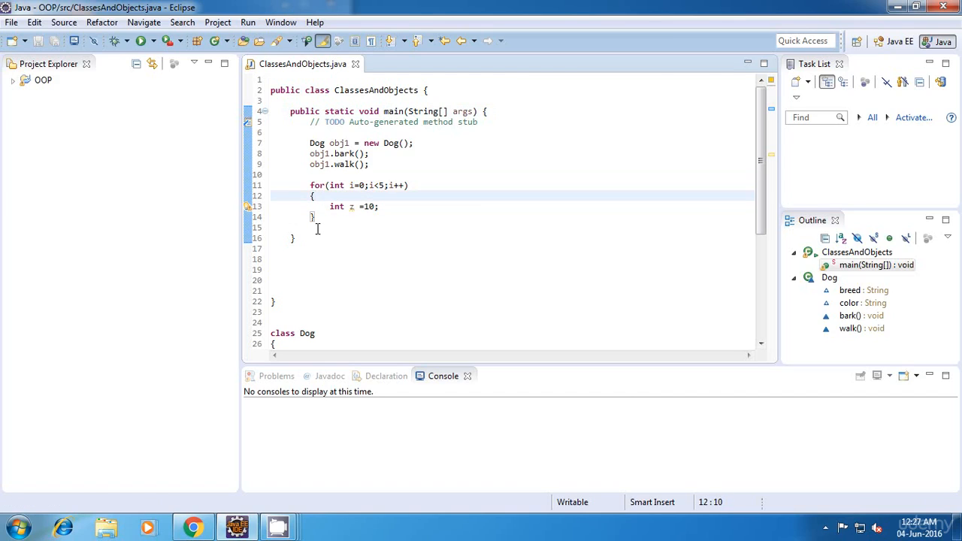
{"action": "type", "text": "z"}
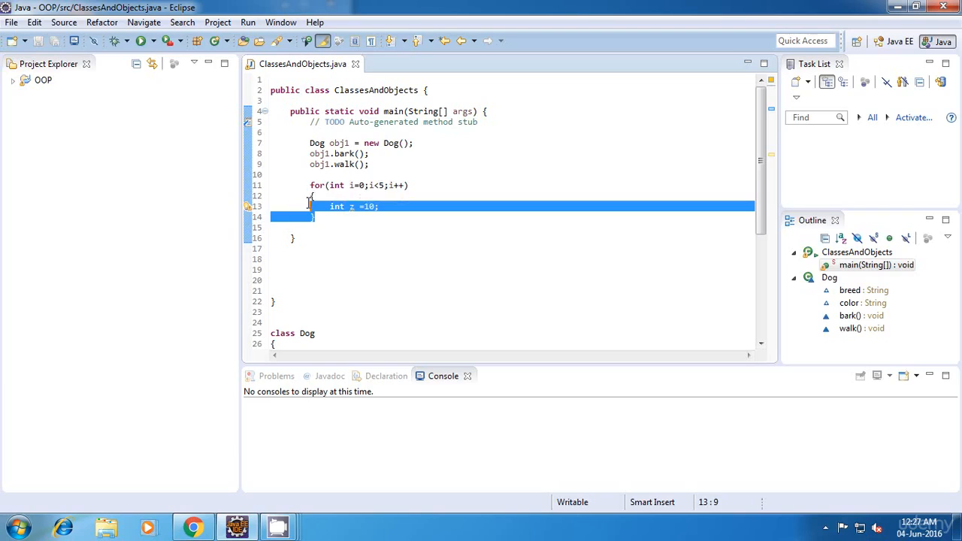
{"action": "key", "text": "Delete"}
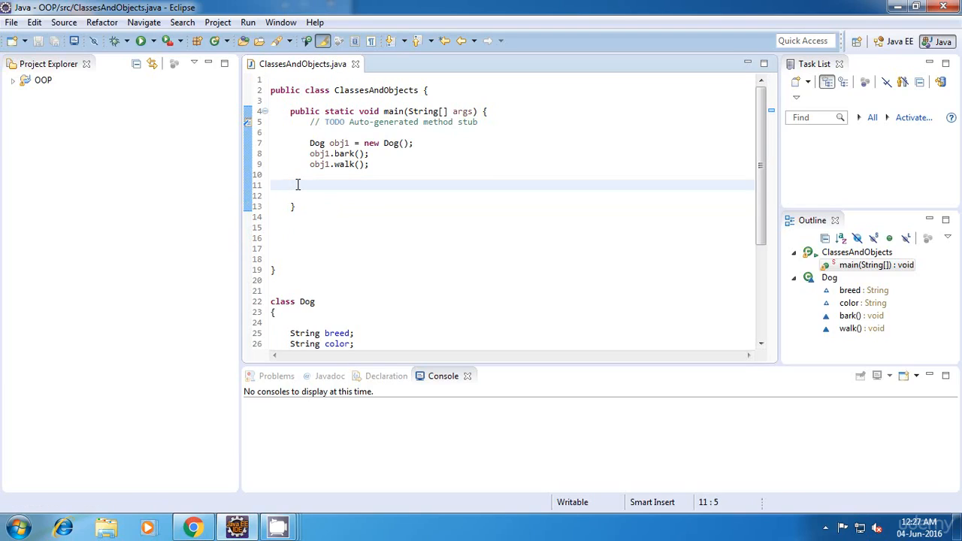
Scroll down to class Dog and point out its color field and bark method.
{"action": "scroll", "scroll_direction": "down", "scroll_amount": 3}
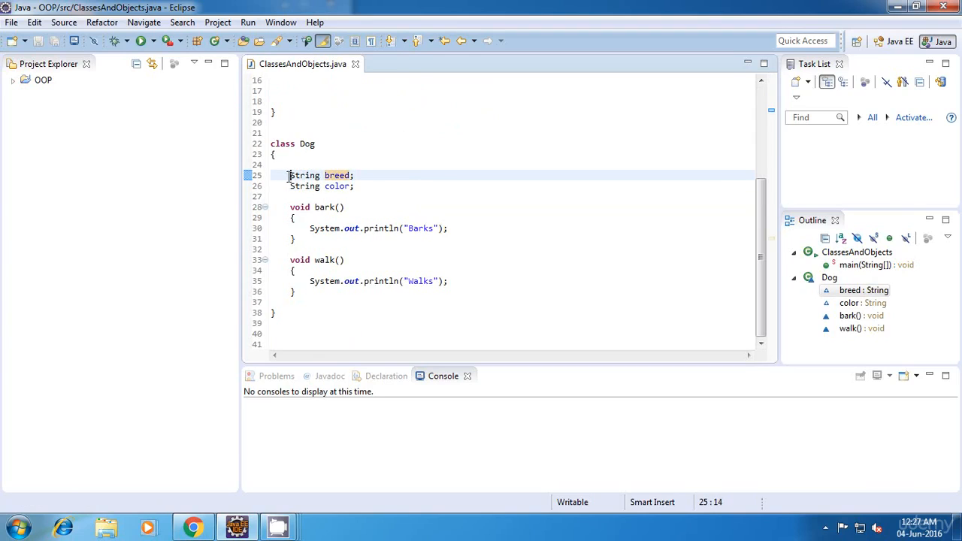
{"action": "left_click", "coordinate": [354, 186]}
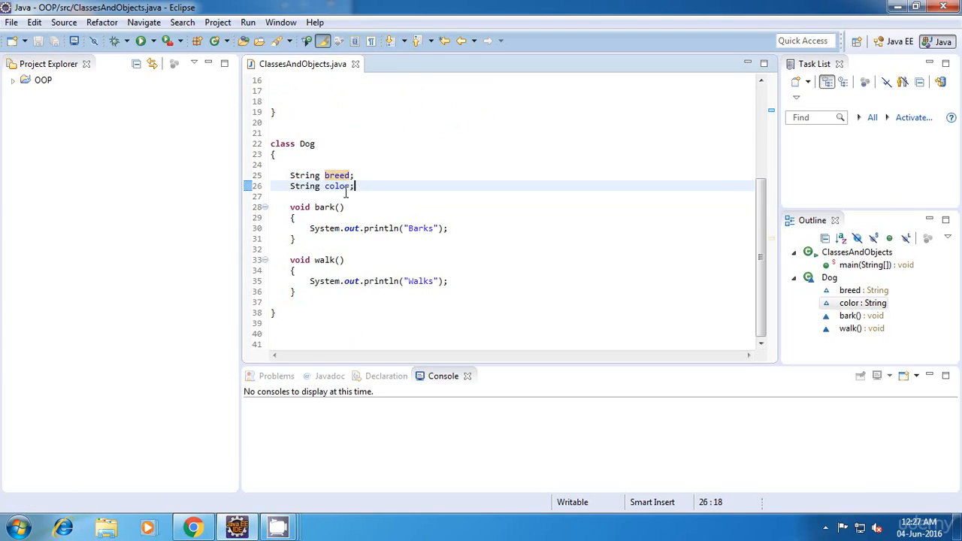
{"action": "double_click", "coordinate": [337, 185]}
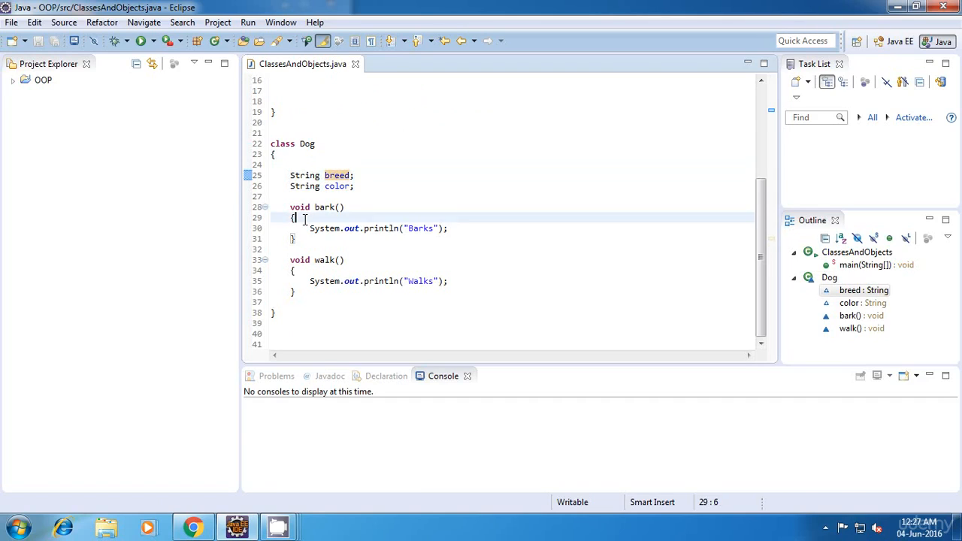
Add a sysout printing breed inside bark, point out the color field, and scroll back up.
{"action": "left_click", "coordinate": [323, 281]}
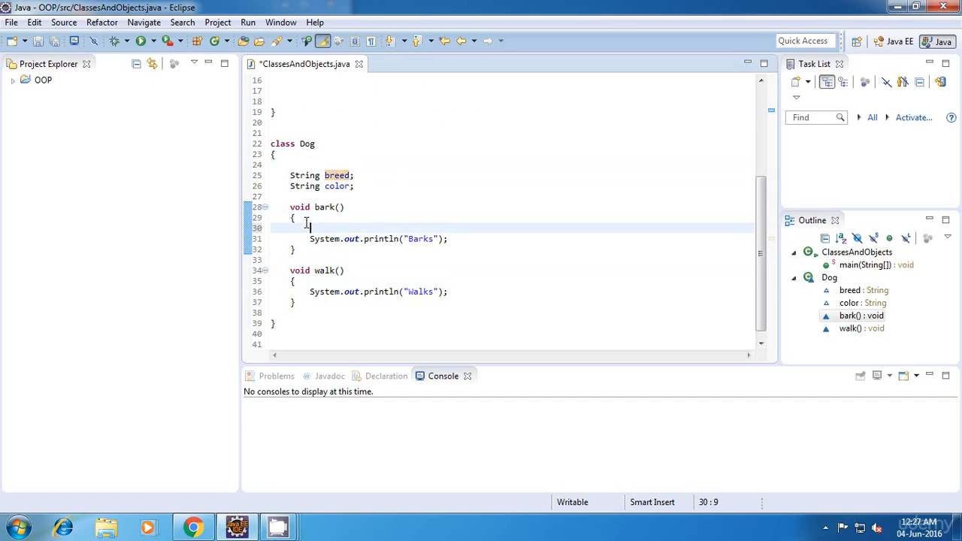
{"action": "type", "text": "sysout"}
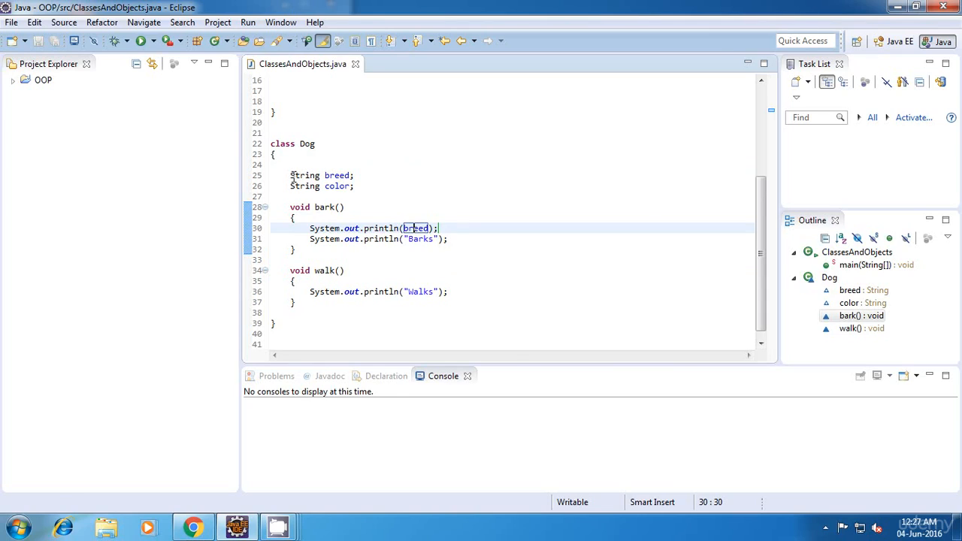
{"action": "left_click", "coordinate": [354, 185]}
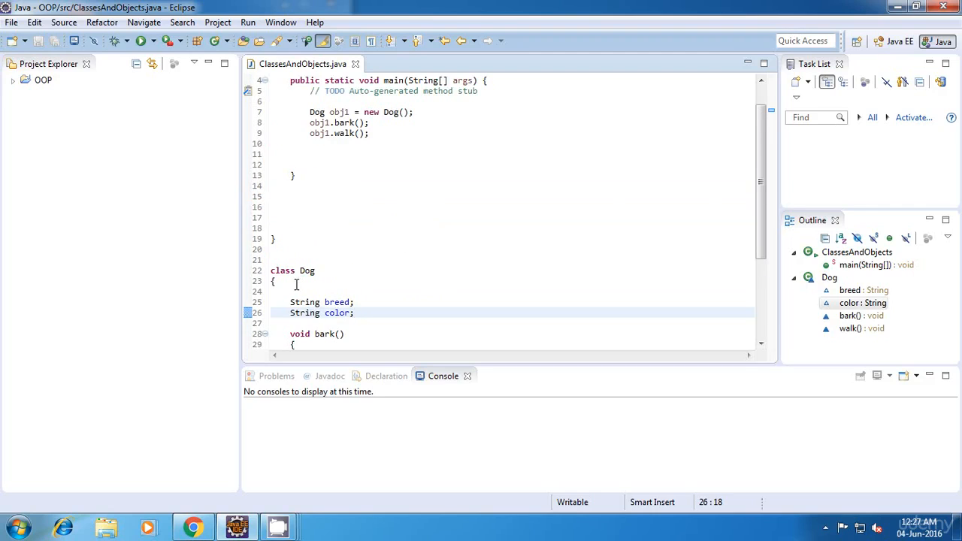
{"action": "scroll", "scroll_direction": "up", "scroll_amount": 3}
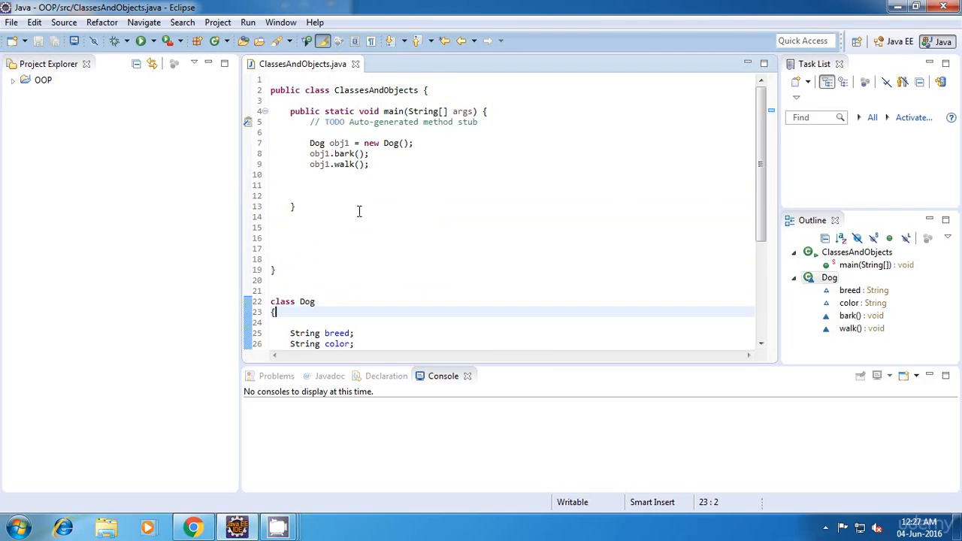